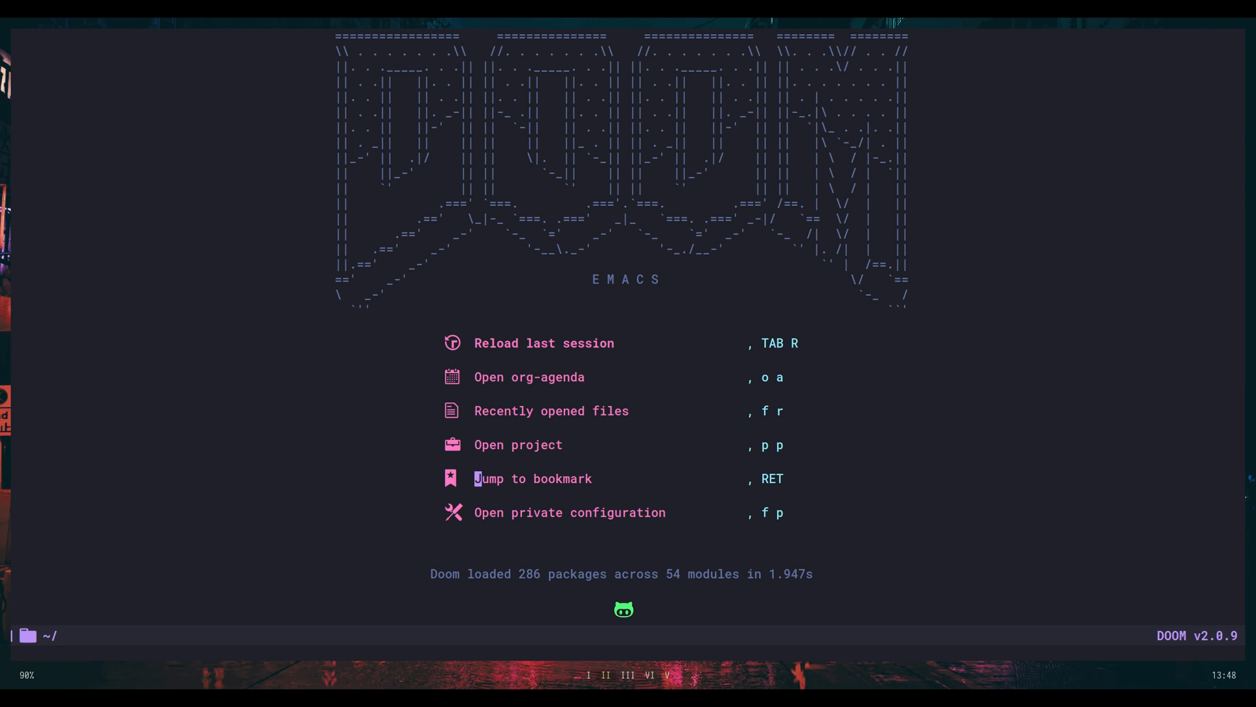
# Clone user/emacs-blog via Magit into the src folder, supplying the GPG passphrase and GitHub password
pyautogui.press(',')
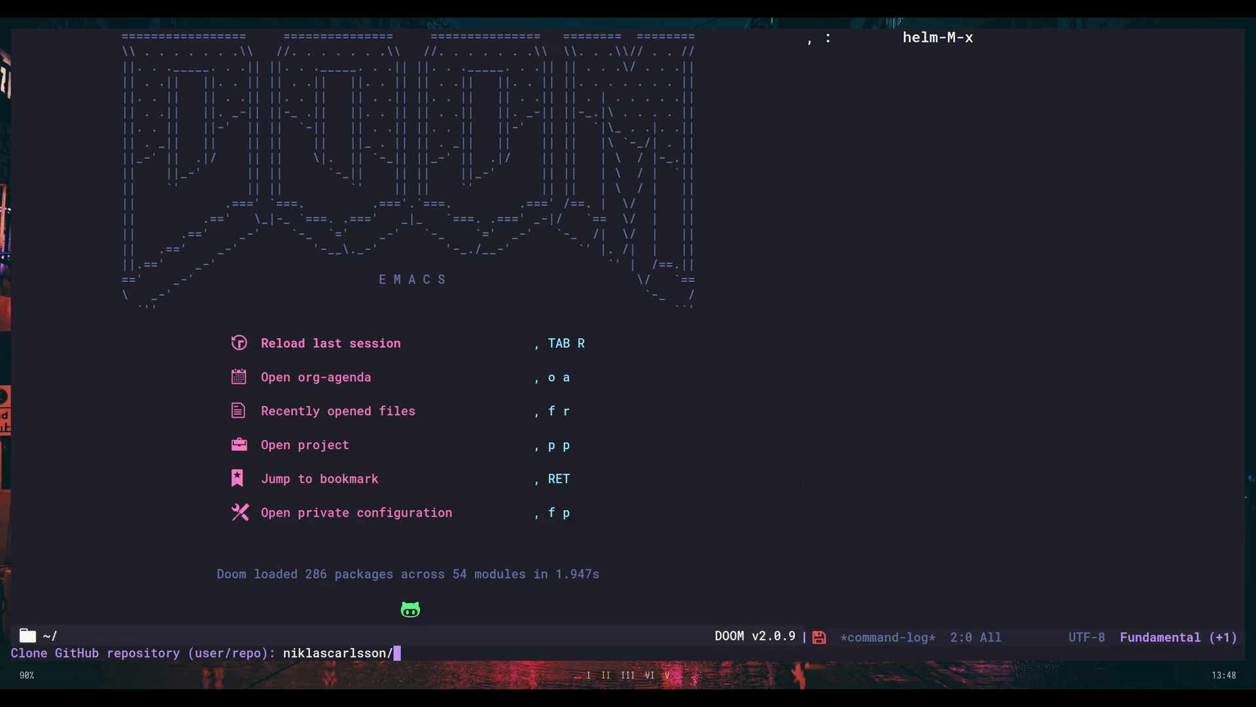
pyautogui.write('emacs')
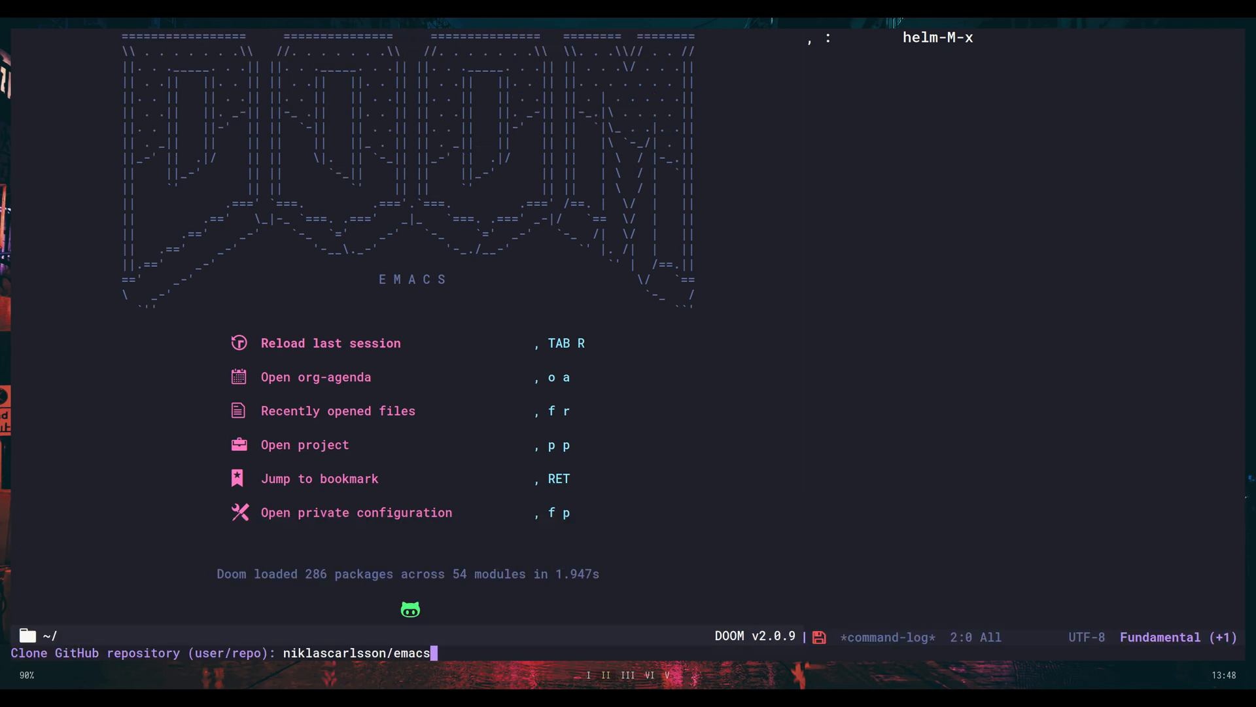
pyautogui.press('Return')
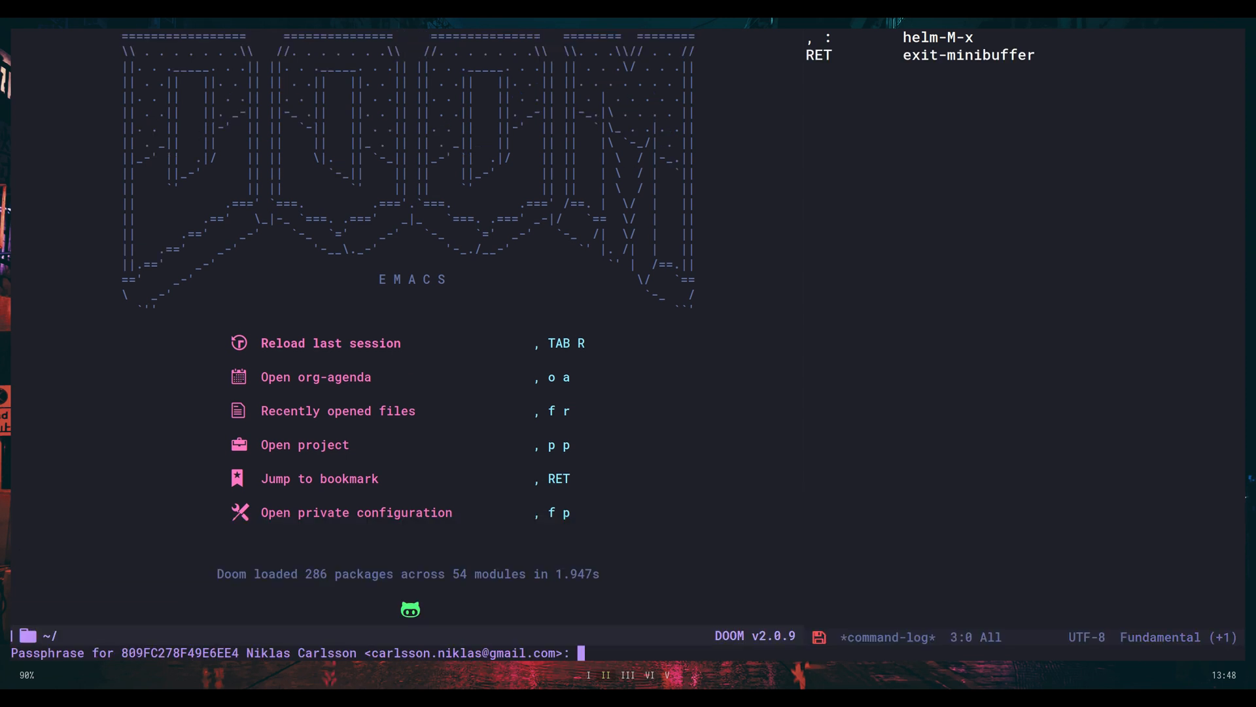
pyautogui.write('*')
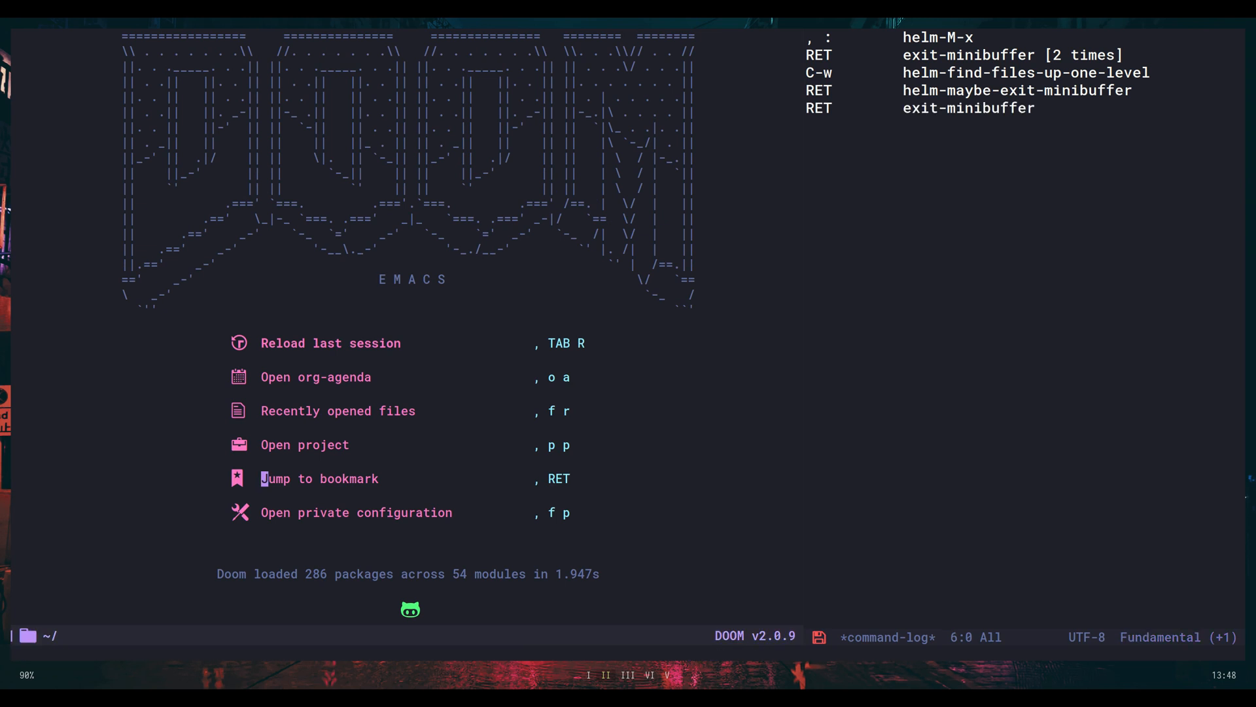
pyautogui.write('nikla')
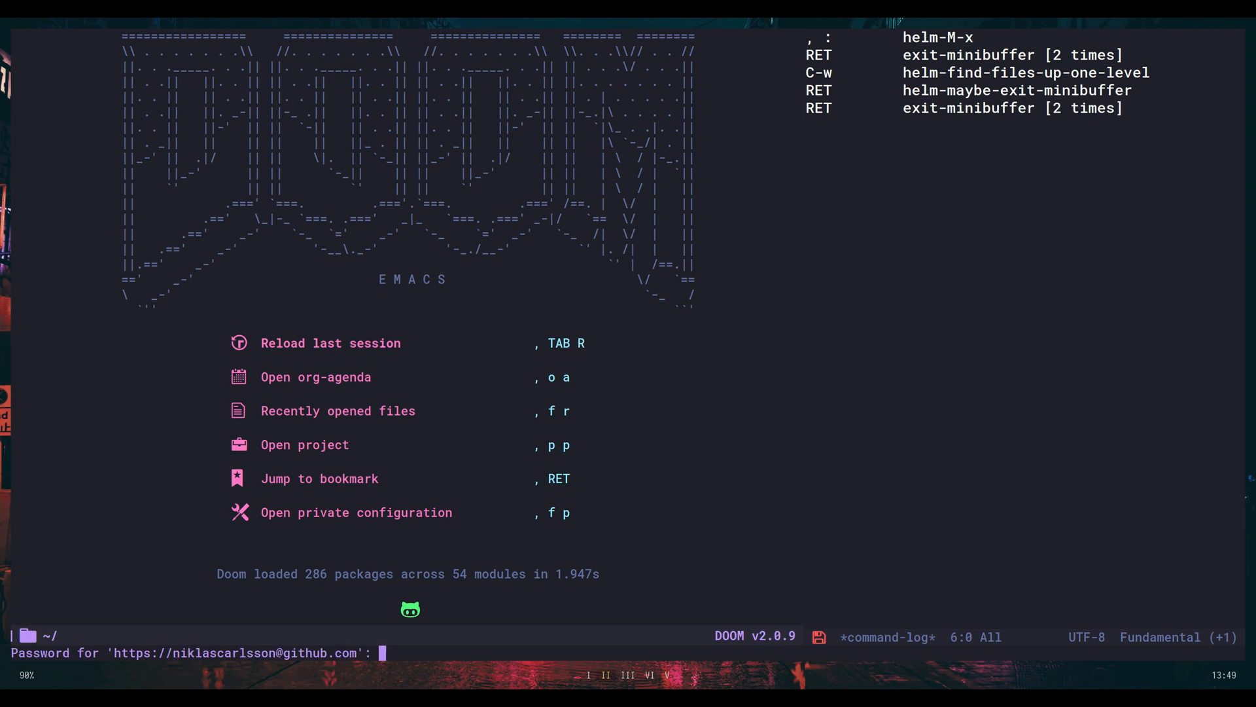
pyautogui.write('**')
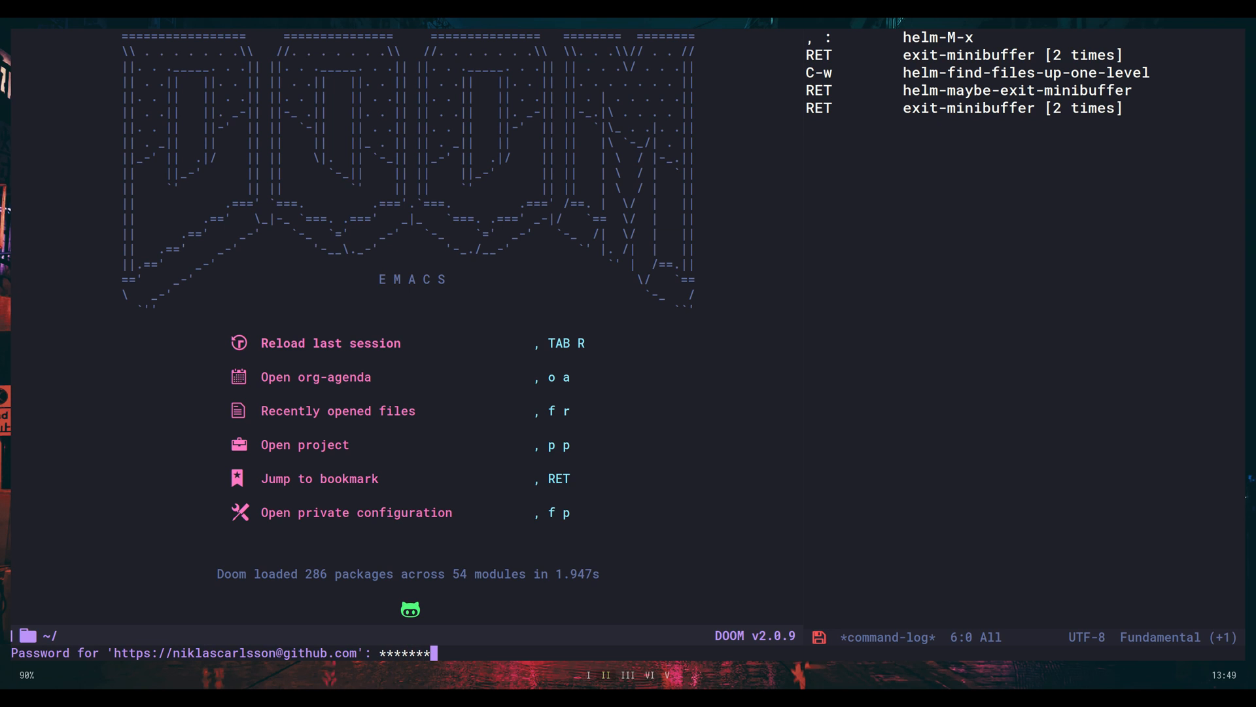
pyautogui.write('****')
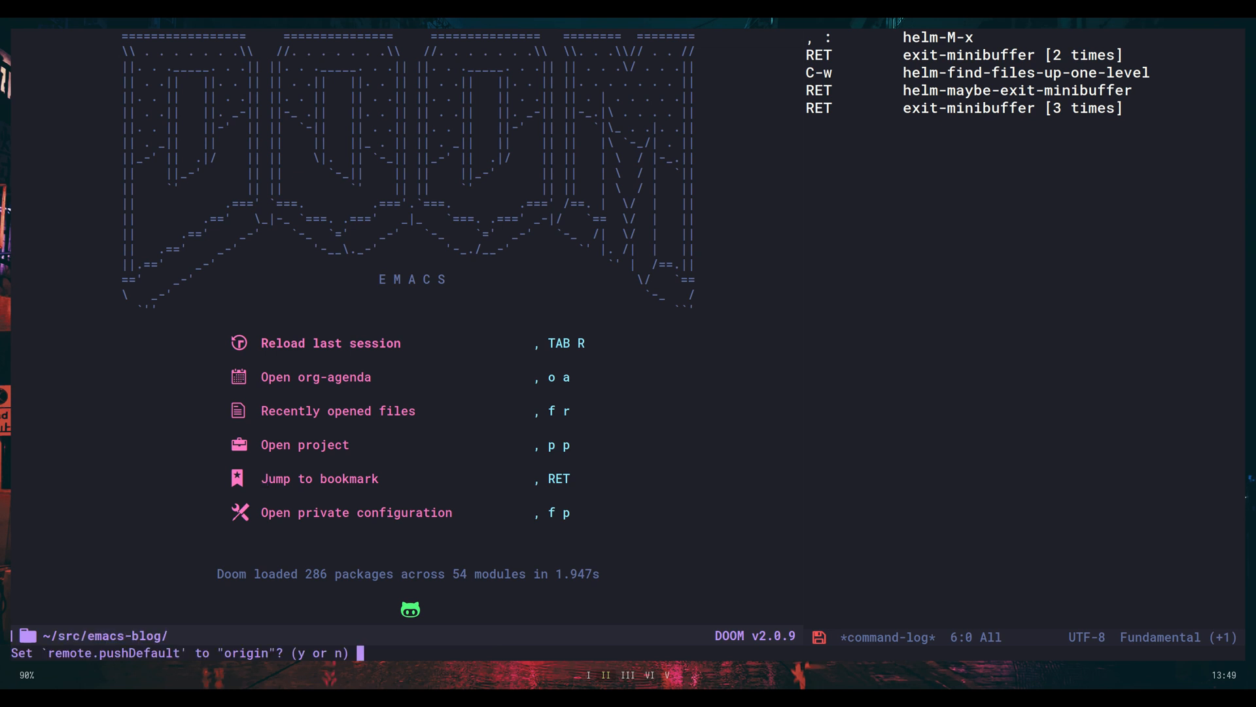
# Accept origin as push default and expand recent commits and the modules overview
pyautogui.press('y')
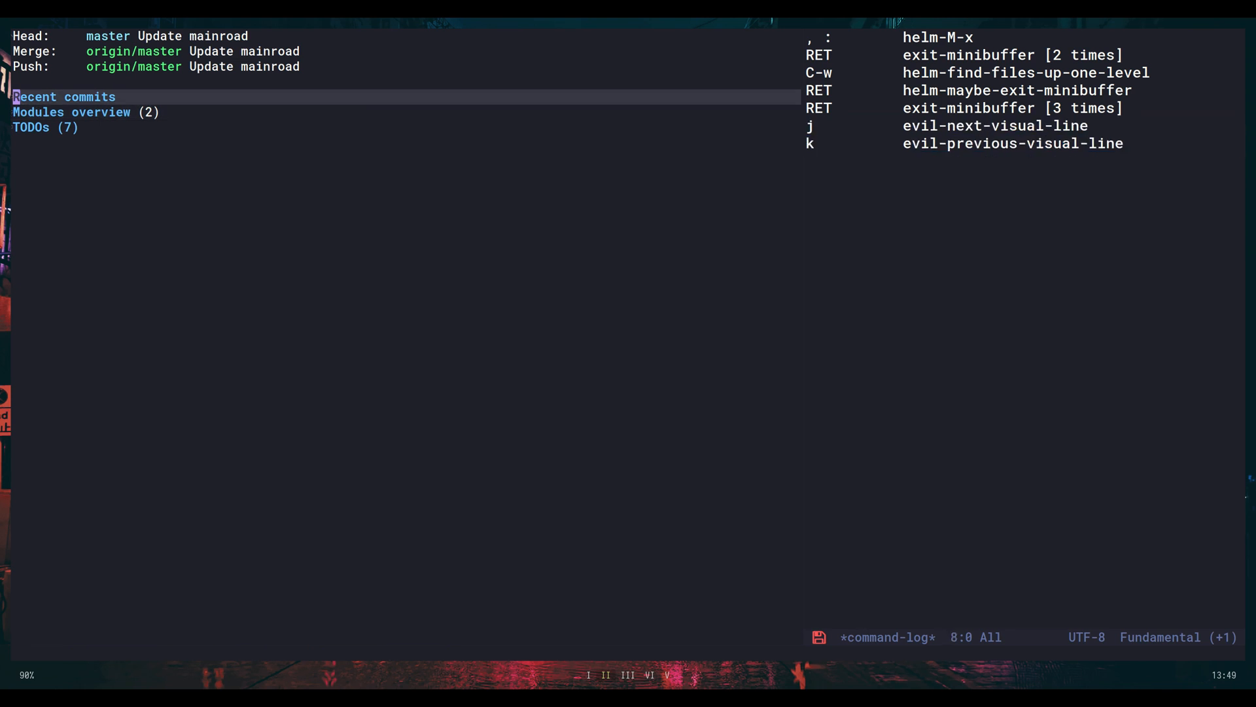
pyautogui.press('Tab')
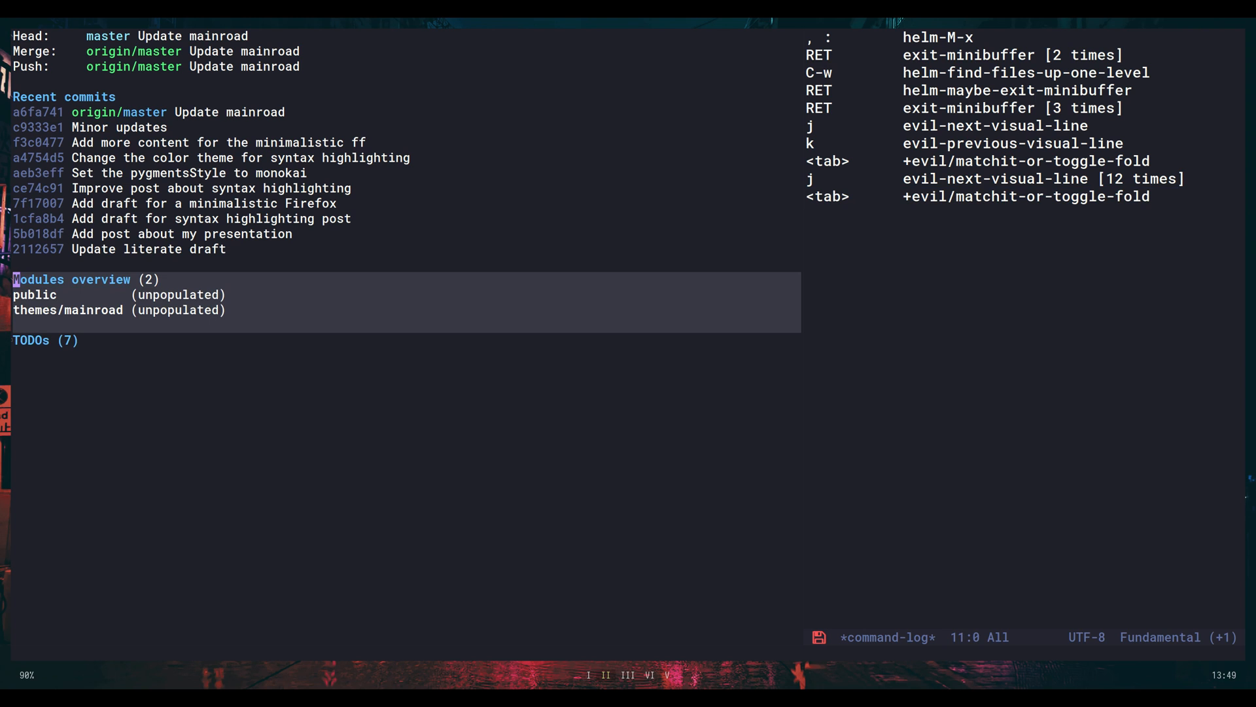
pyautogui.press('tab')
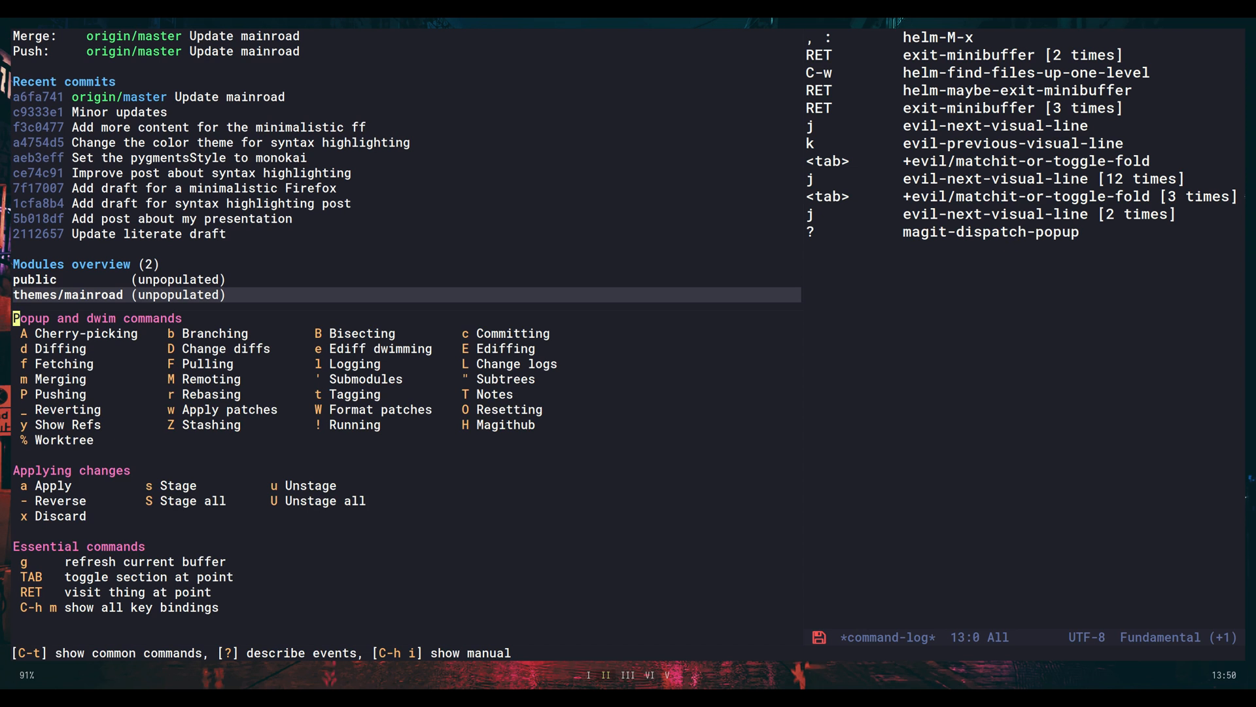
# Glance at the submodule popup, then locate config.el at the magit-insert-modules lines
pyautogui.press('C-g')
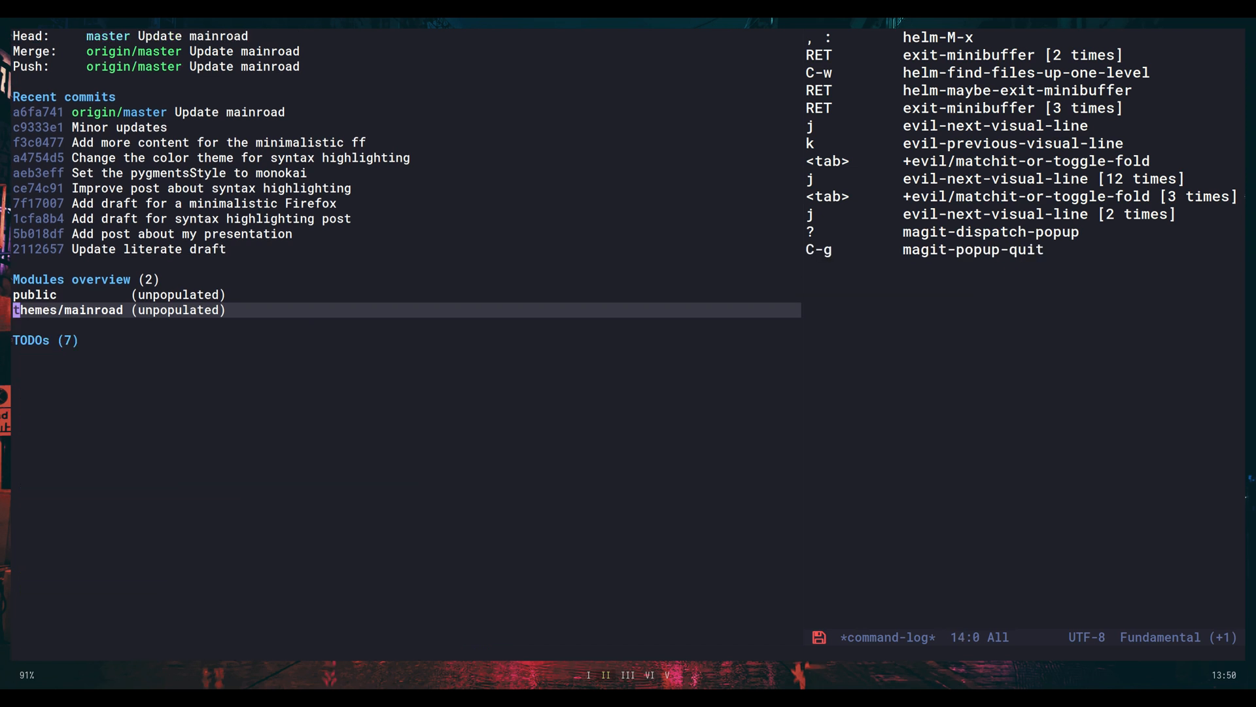
pyautogui.press("'")
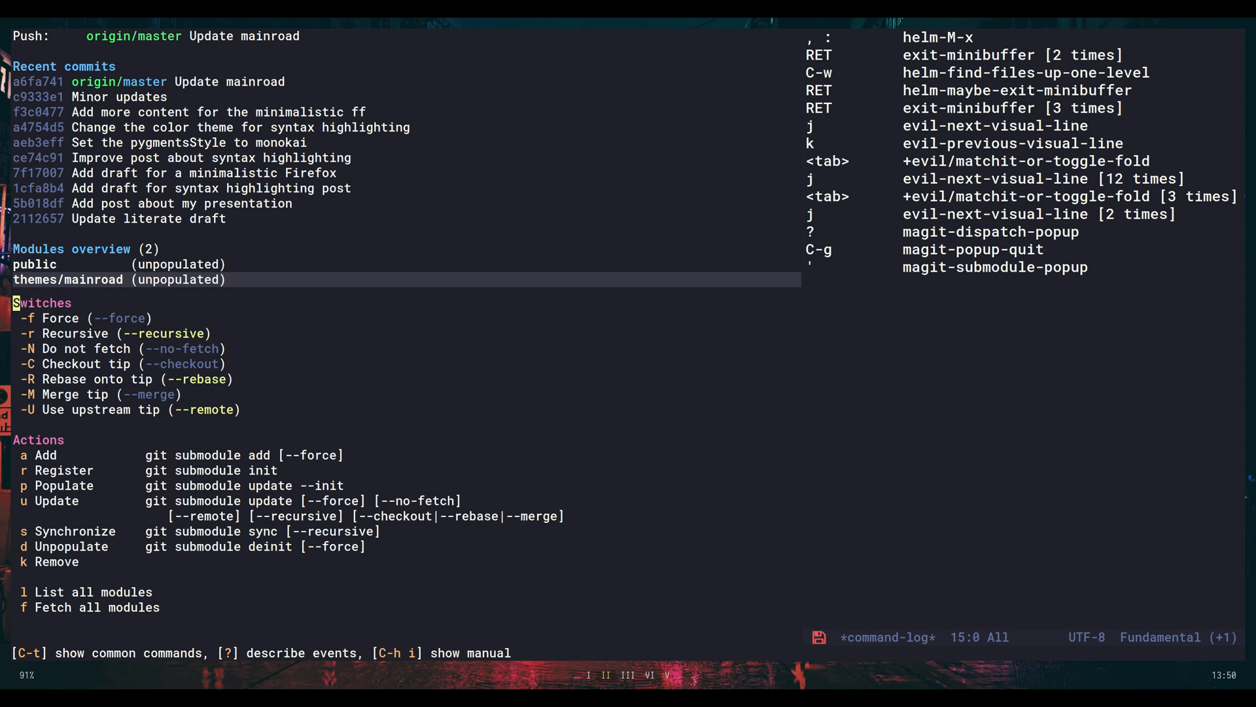
pyautogui.press('escape')
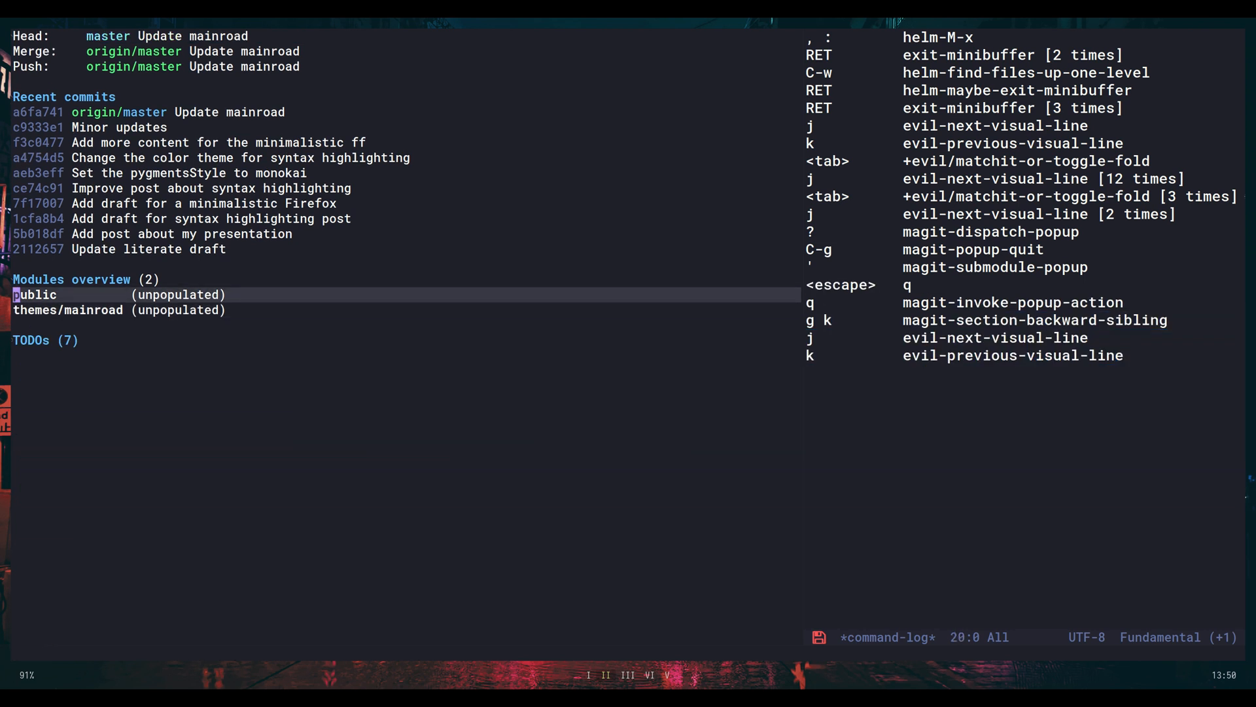
pyautogui.write('con')
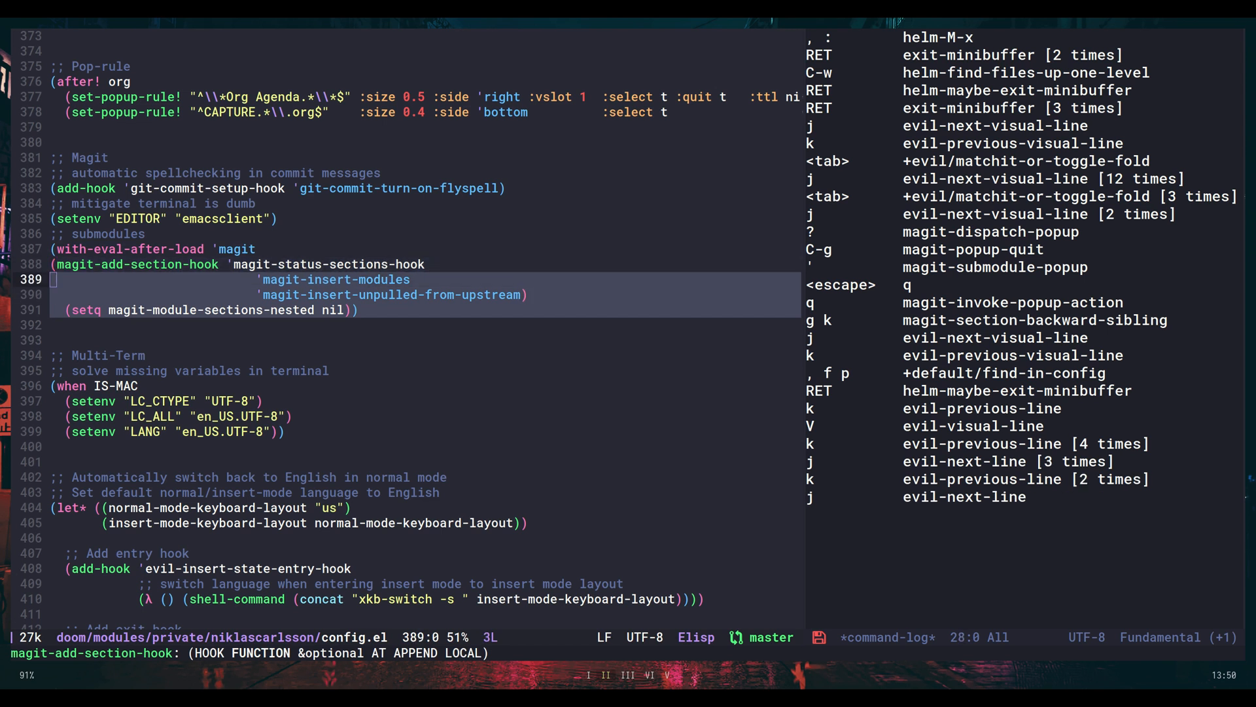
# Leave the config selection and switch back to the emacs-blog Magit status buffer
pyautogui.press('Escape')
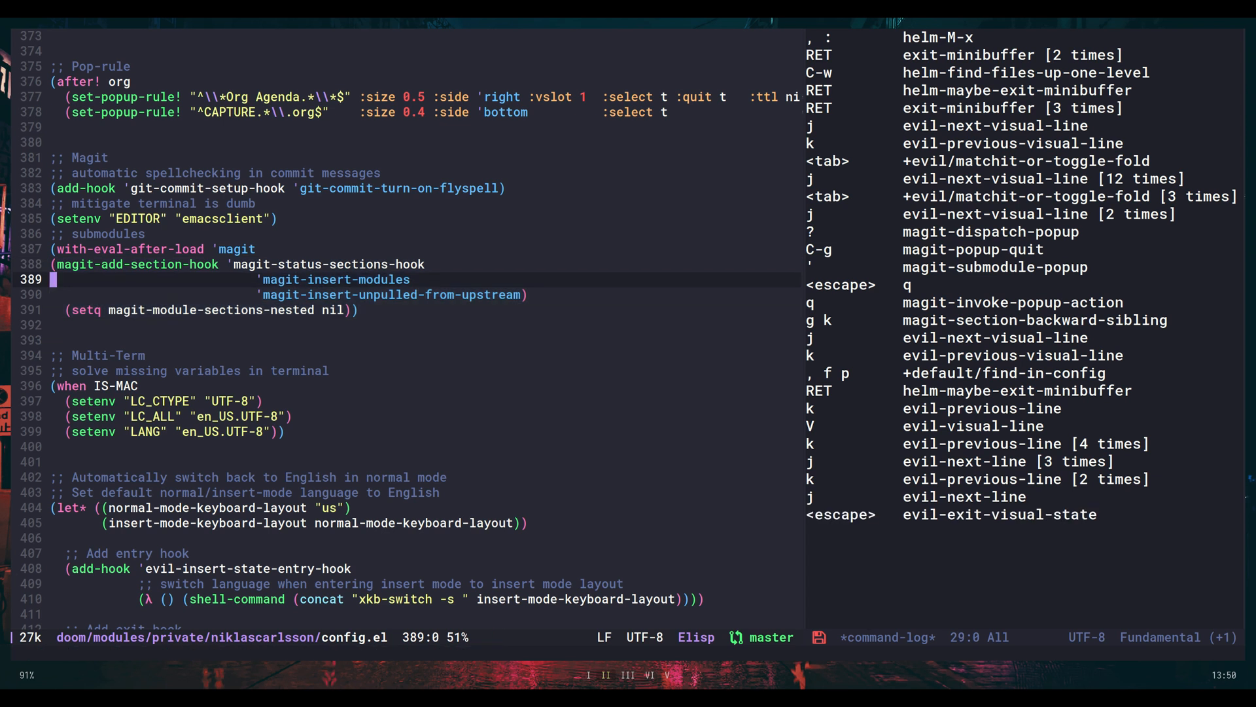
pyautogui.press('C-6')
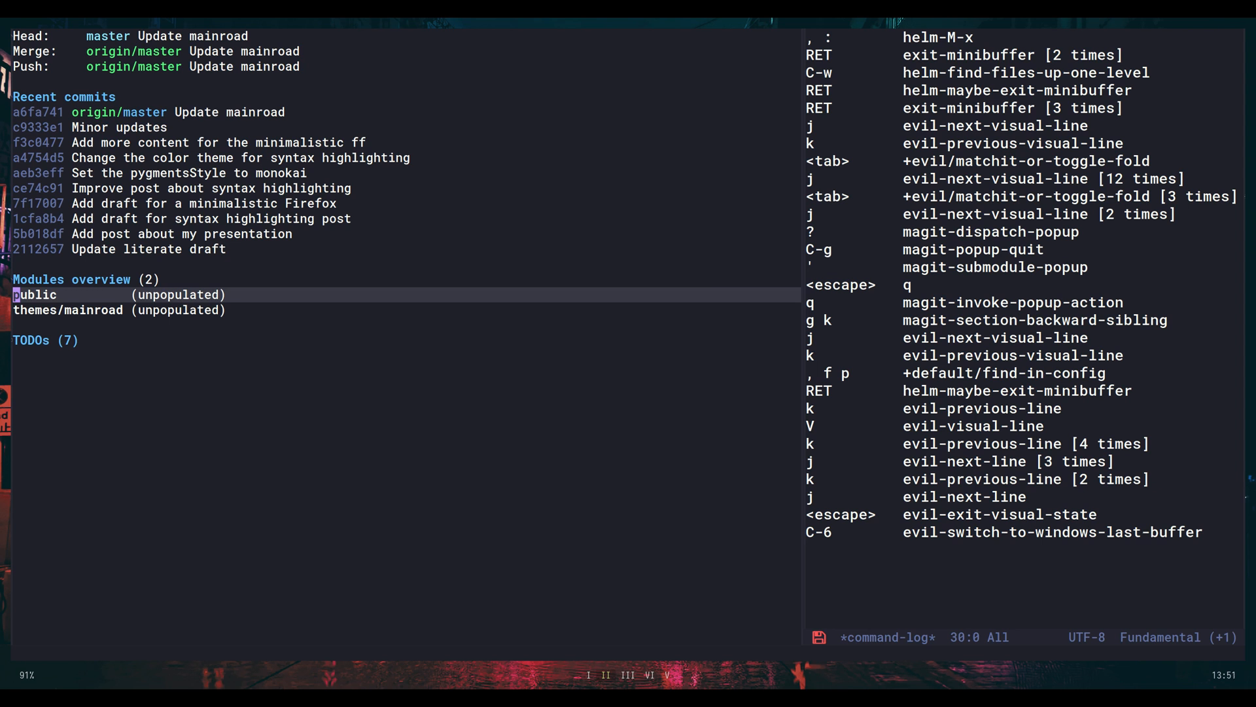
# Populate public and themes/mainroad via git submodule update --init, landing on the public entry
pyautogui.press("'")
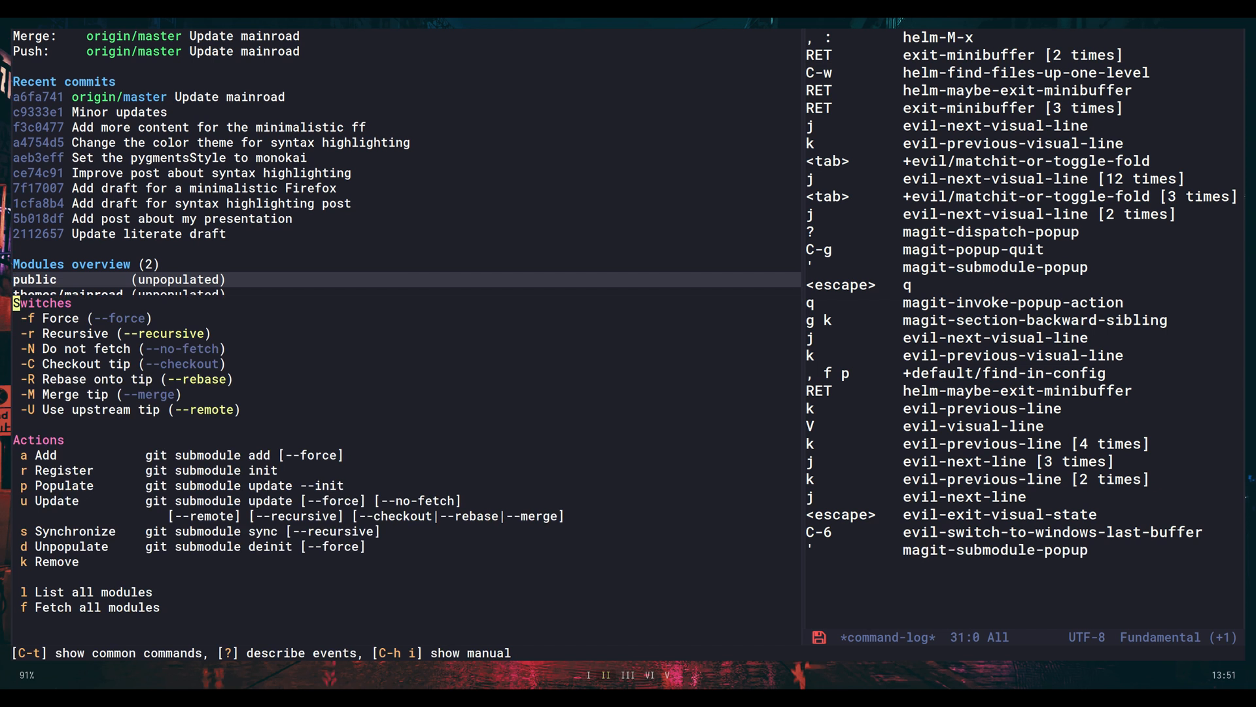
pyautogui.press('p')
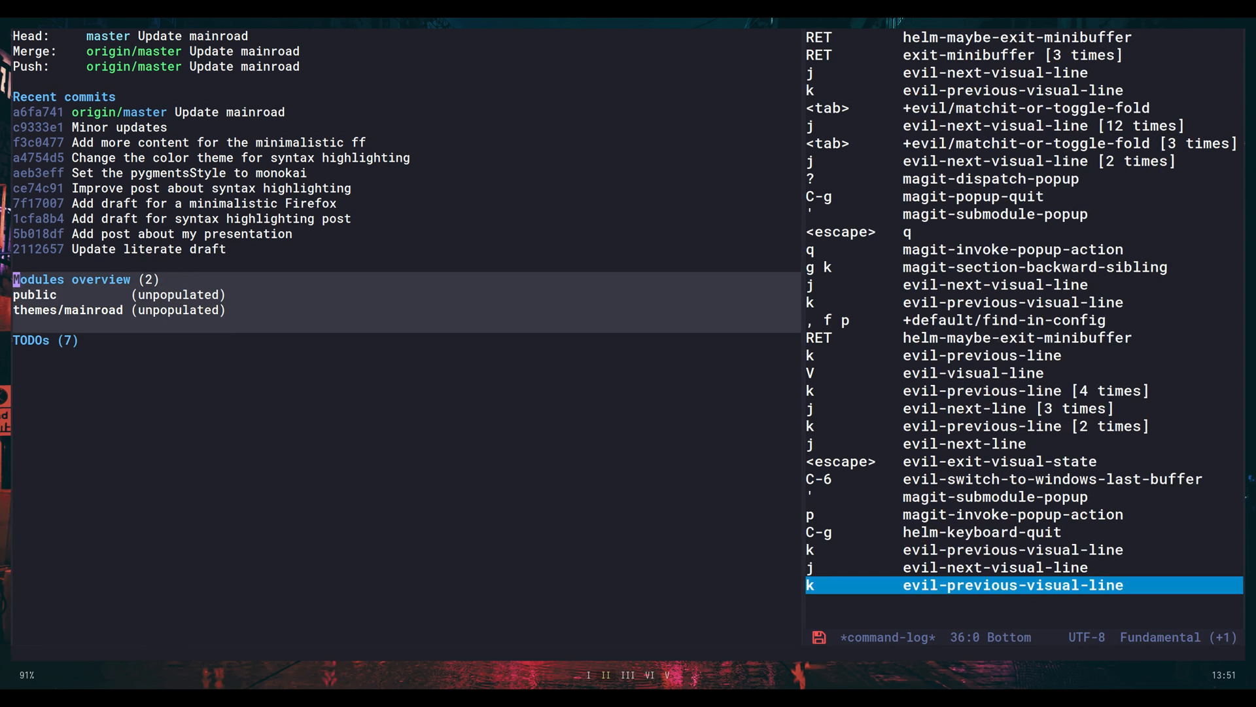
pyautogui.press('V')
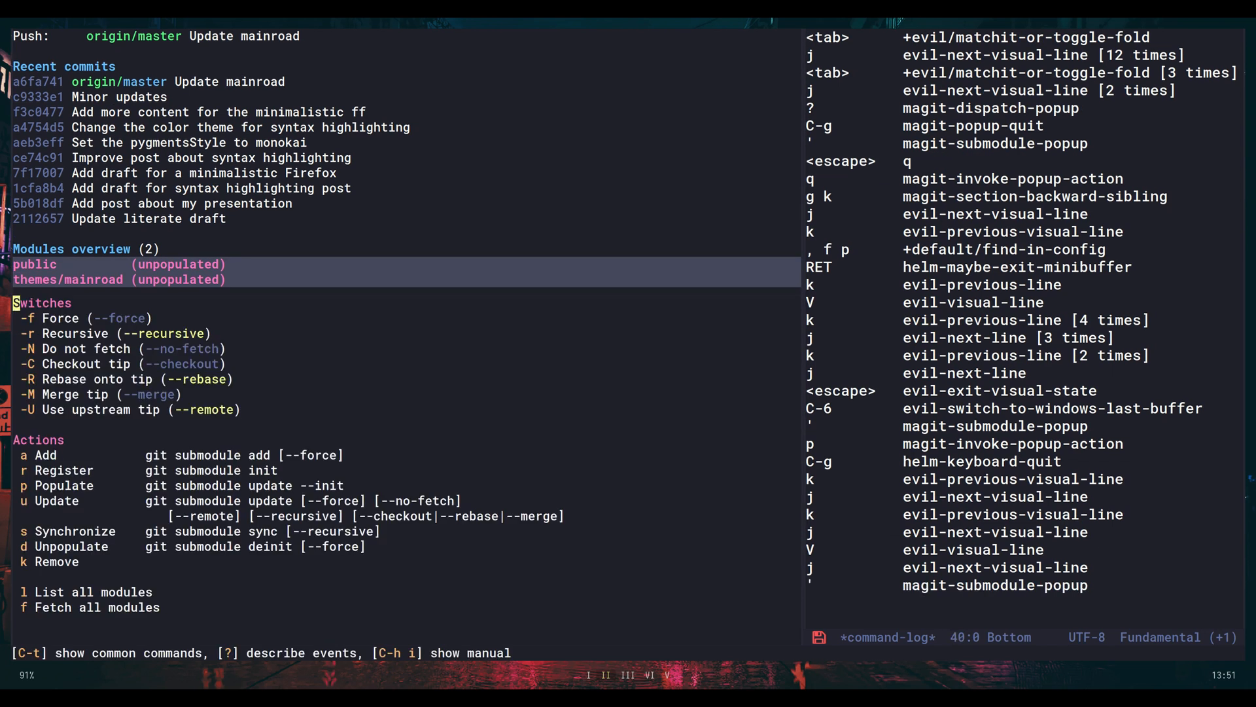
pyautogui.press('p')
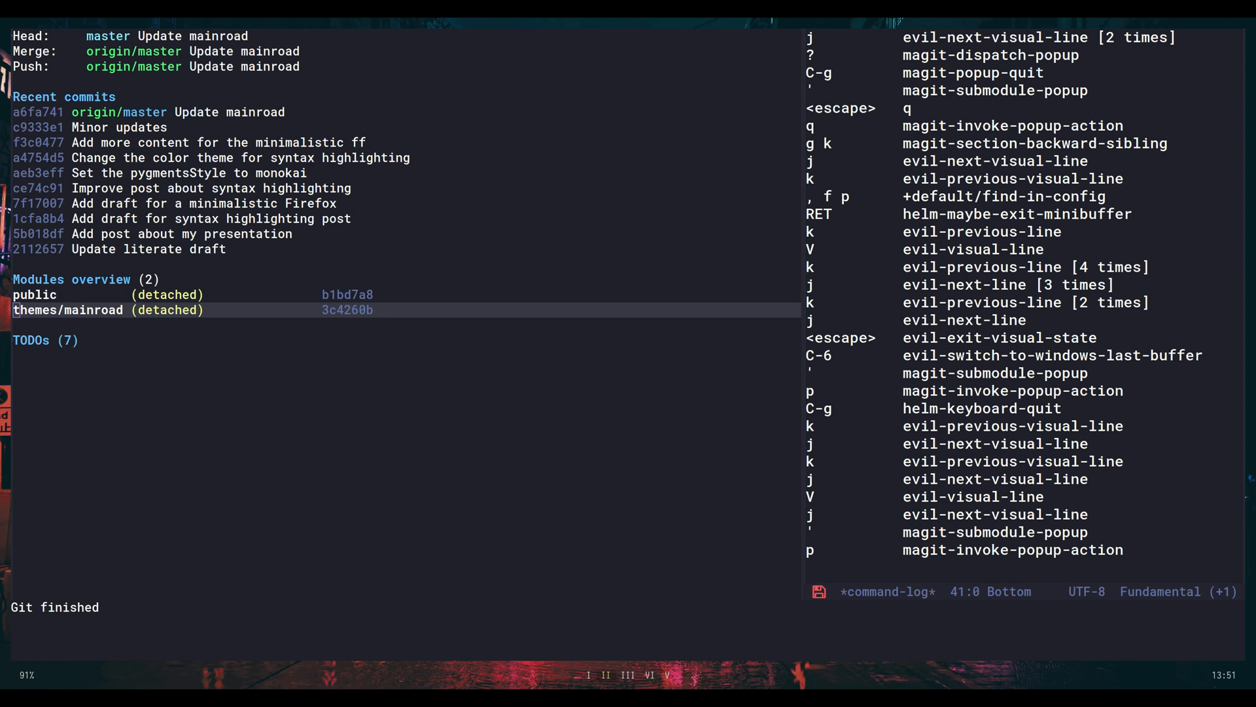
pyautogui.press('k')
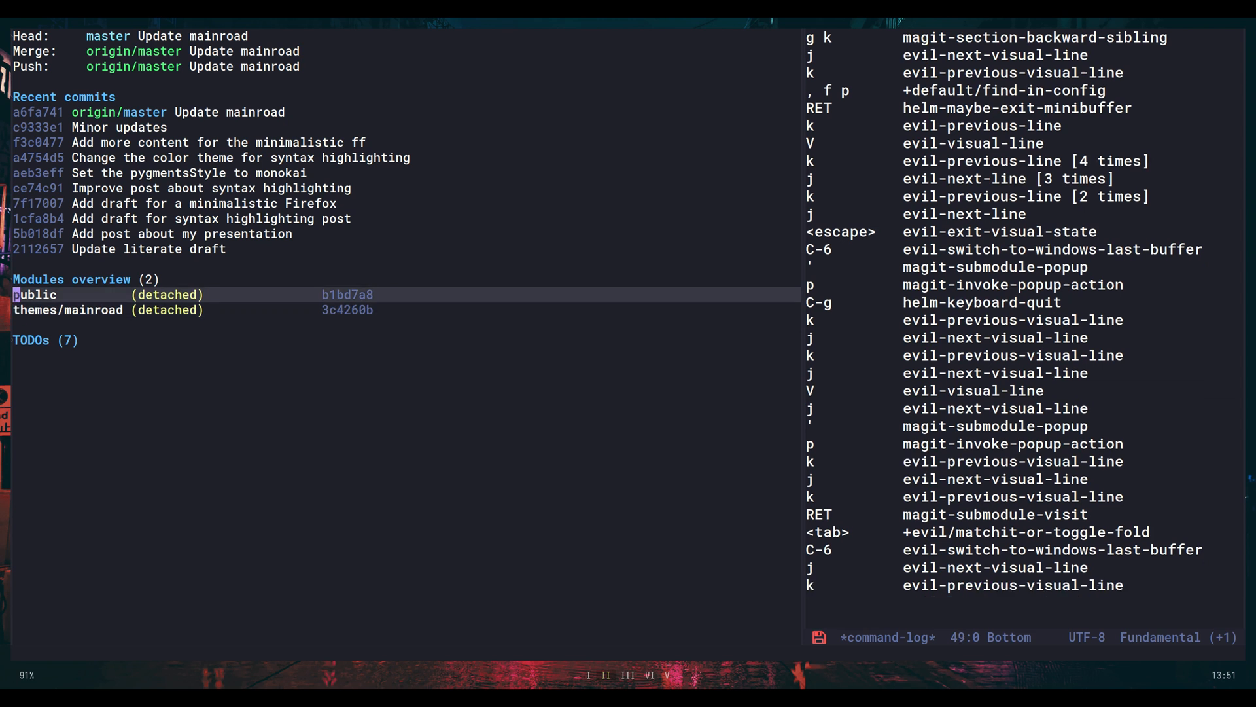
pyautogui.scroll(-3)
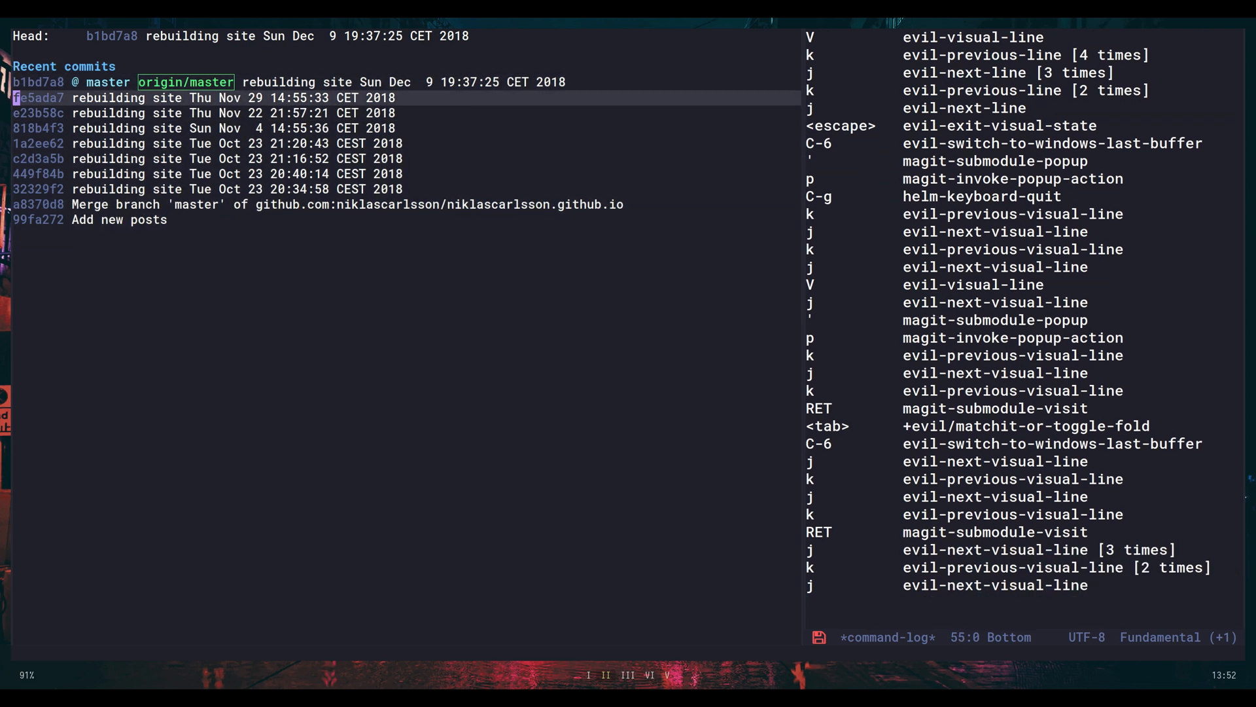
# Check out commit e23b58c (Nov 22 rebuilding site) in the public submodule
pyautogui.press('j')
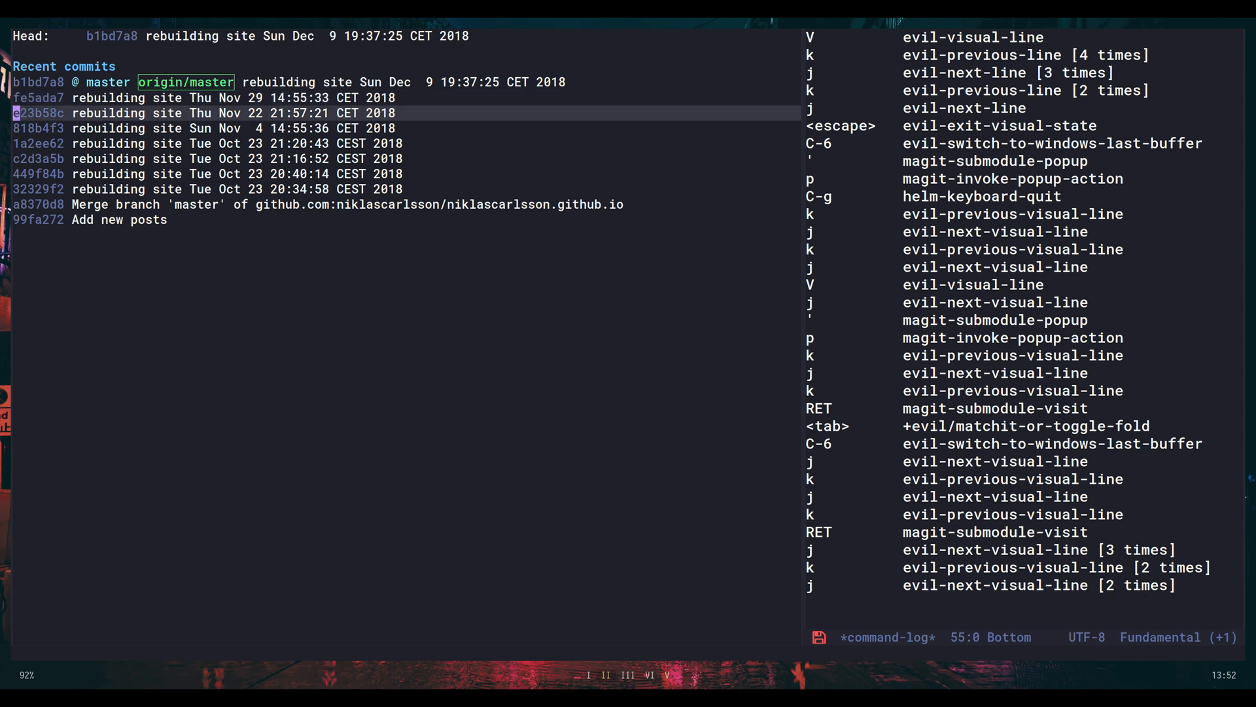
pyautogui.press('b')
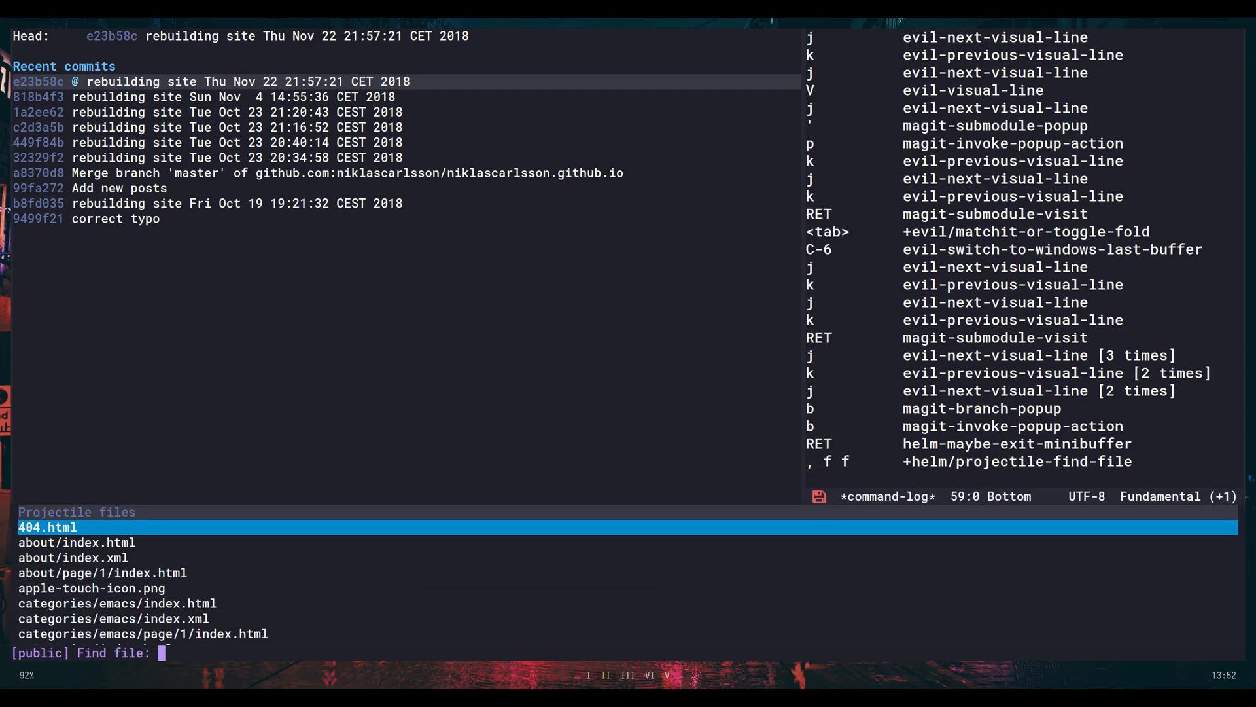
# Delete all content of emacs/index.html, save it and return to the submodule status
pyautogui.write('emacs')
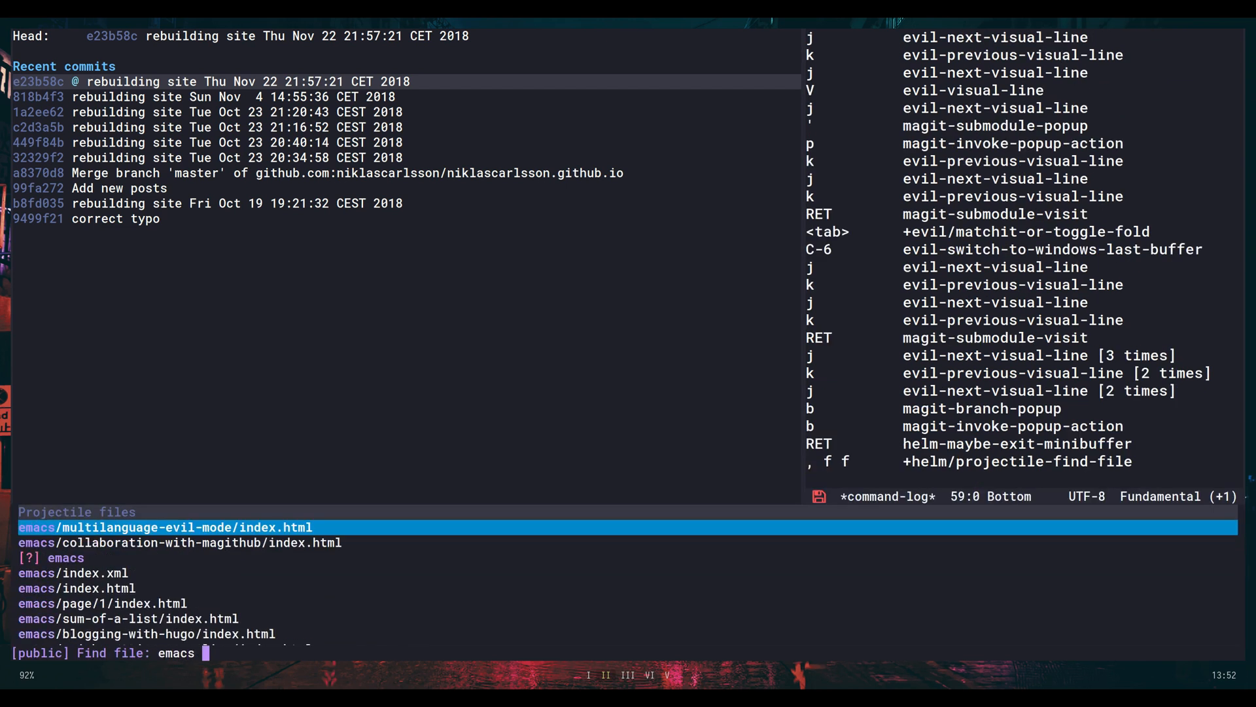
pyautogui.write('ind')
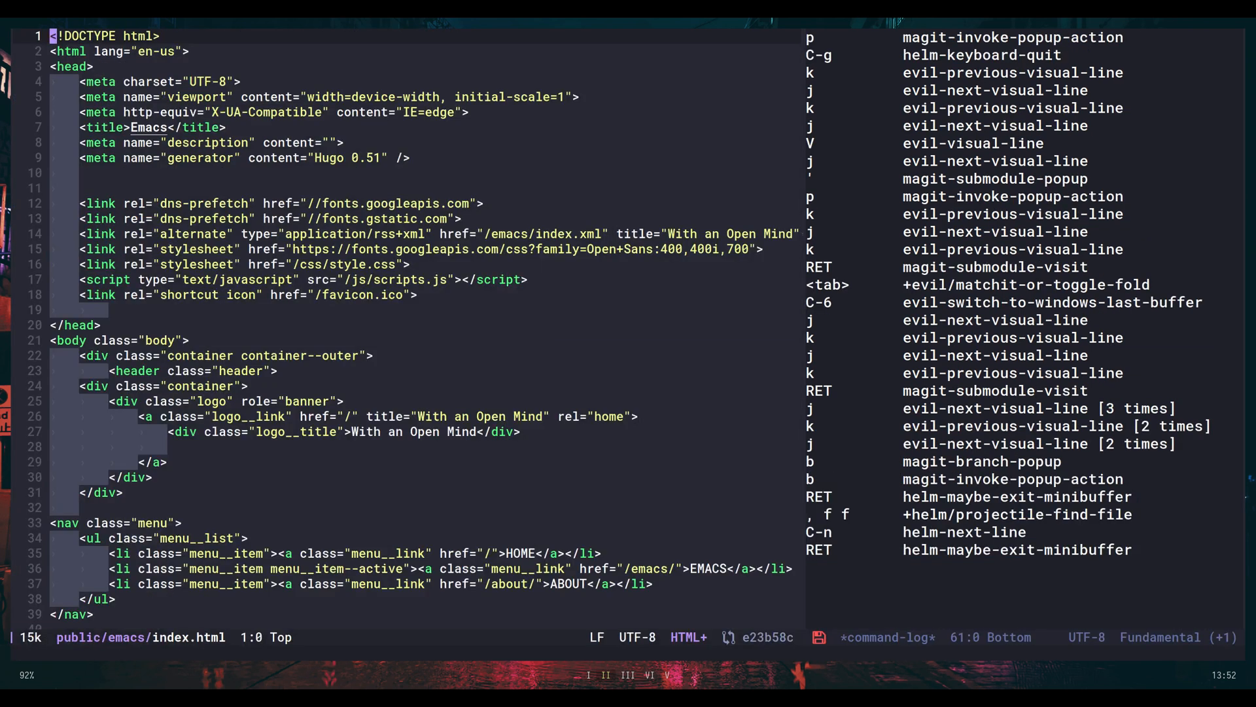
pyautogui.press('d')
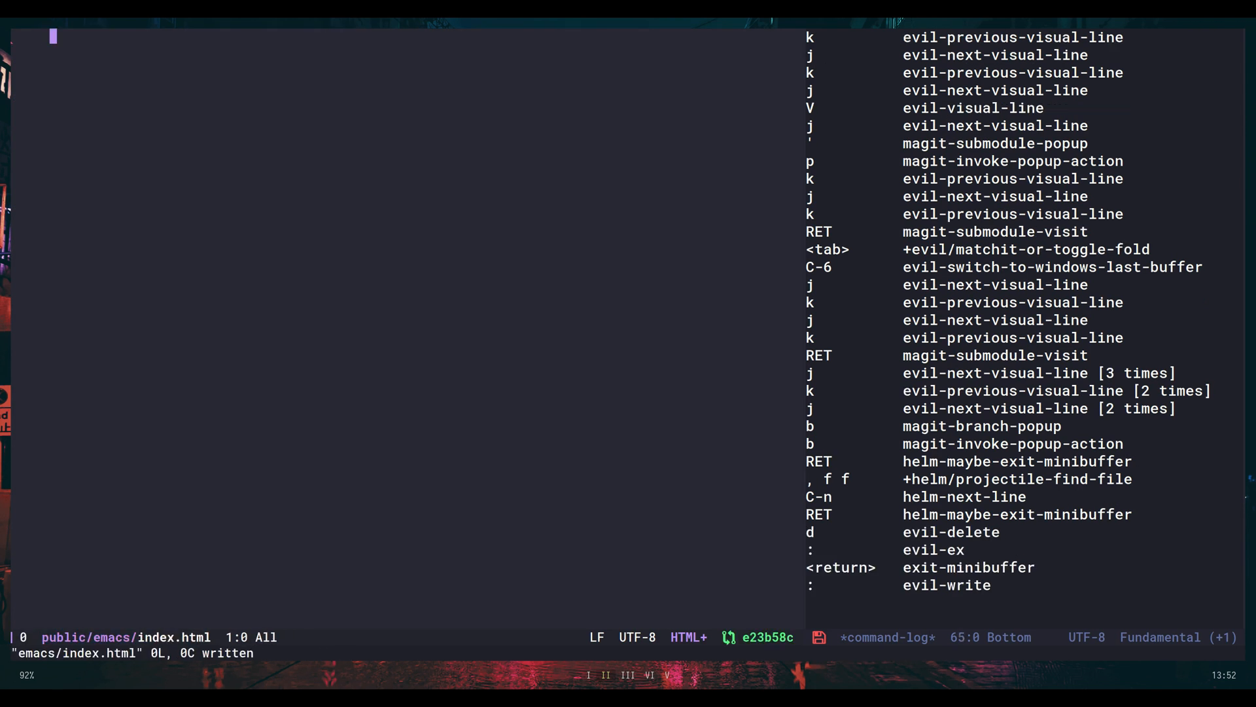
pyautogui.press('C-6')
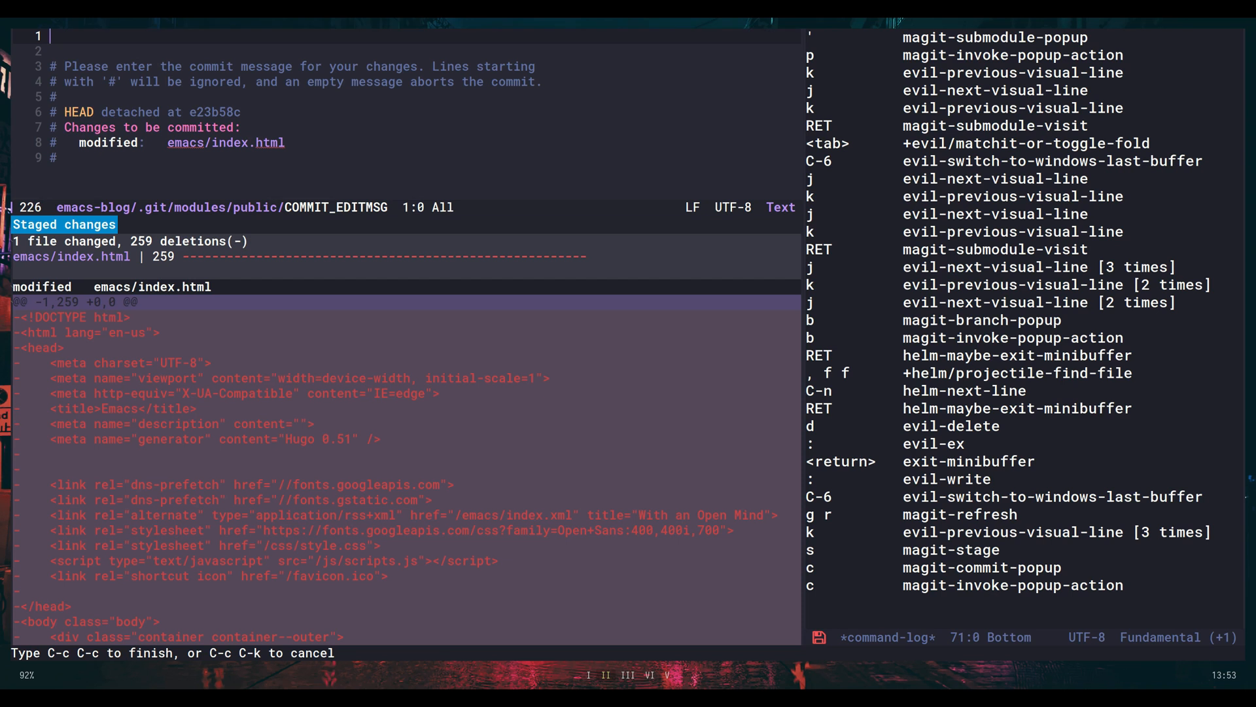
# Enter the commit message "Remove emacs/index.html content"
pyautogui.write('Remove e')
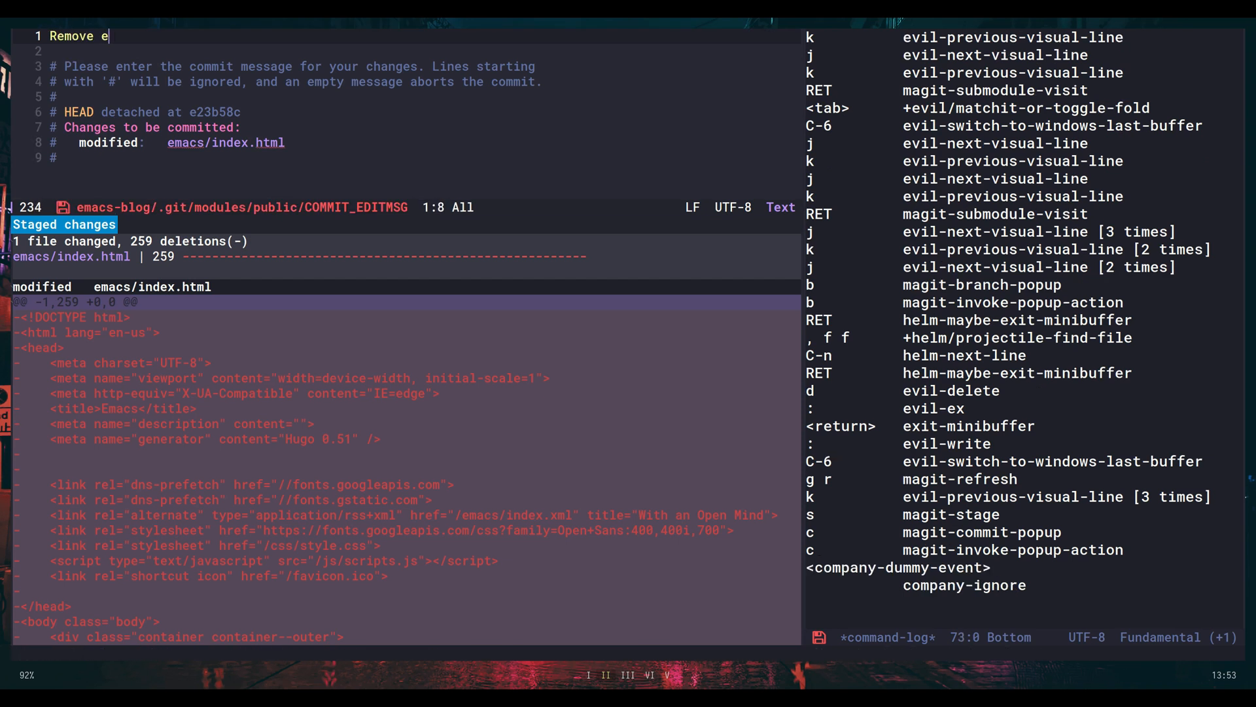
pyautogui.write('macs.h')
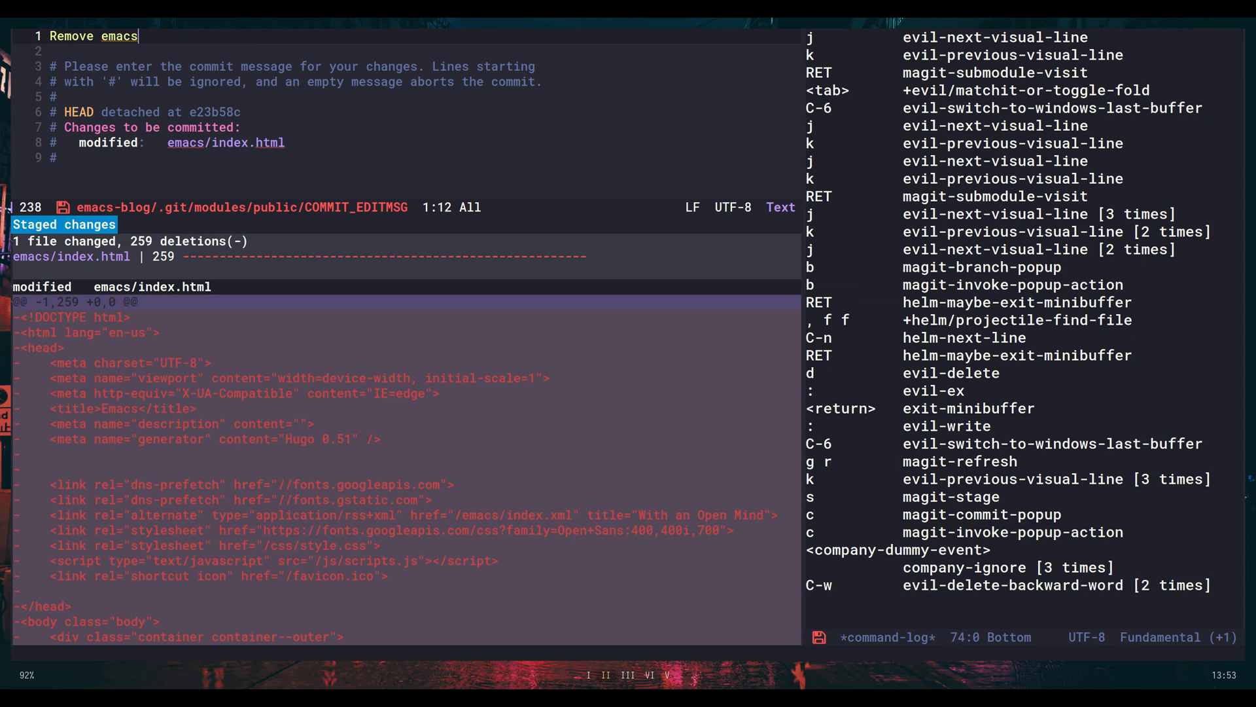
pyautogui.write('/index.h')
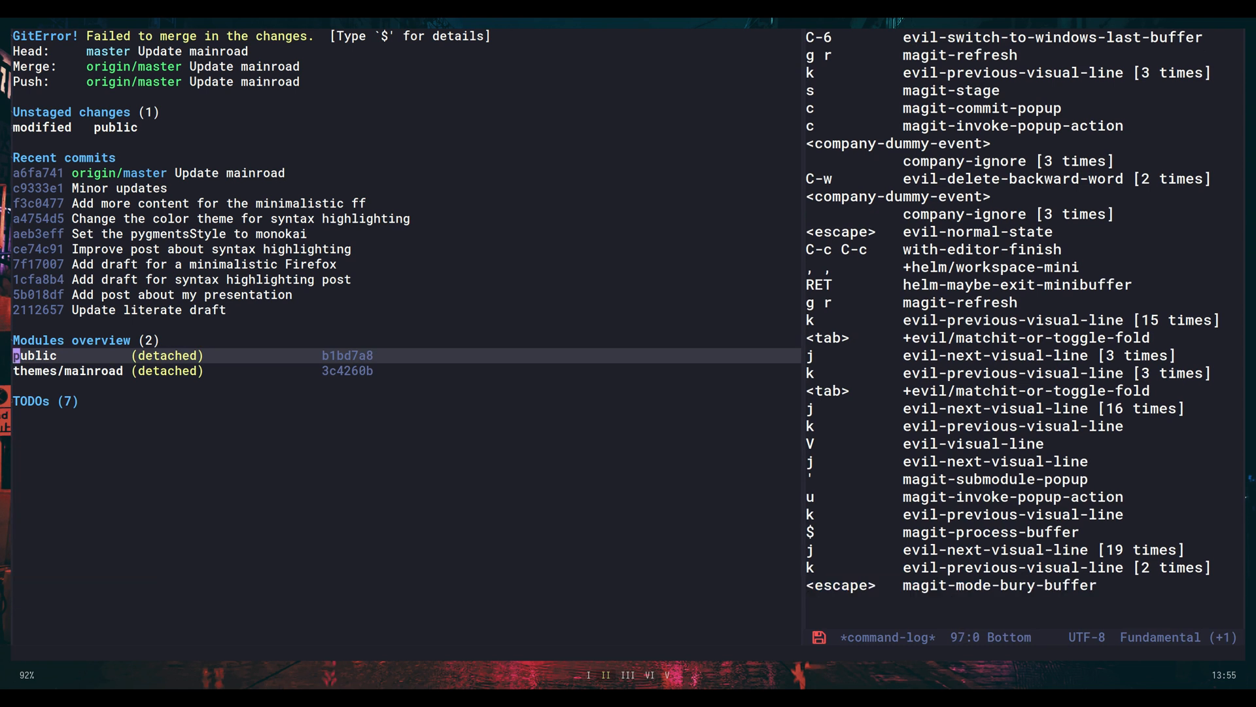
# Confirm the conflict resolution so public sits at commit 8260117
pyautogui.press('RET')
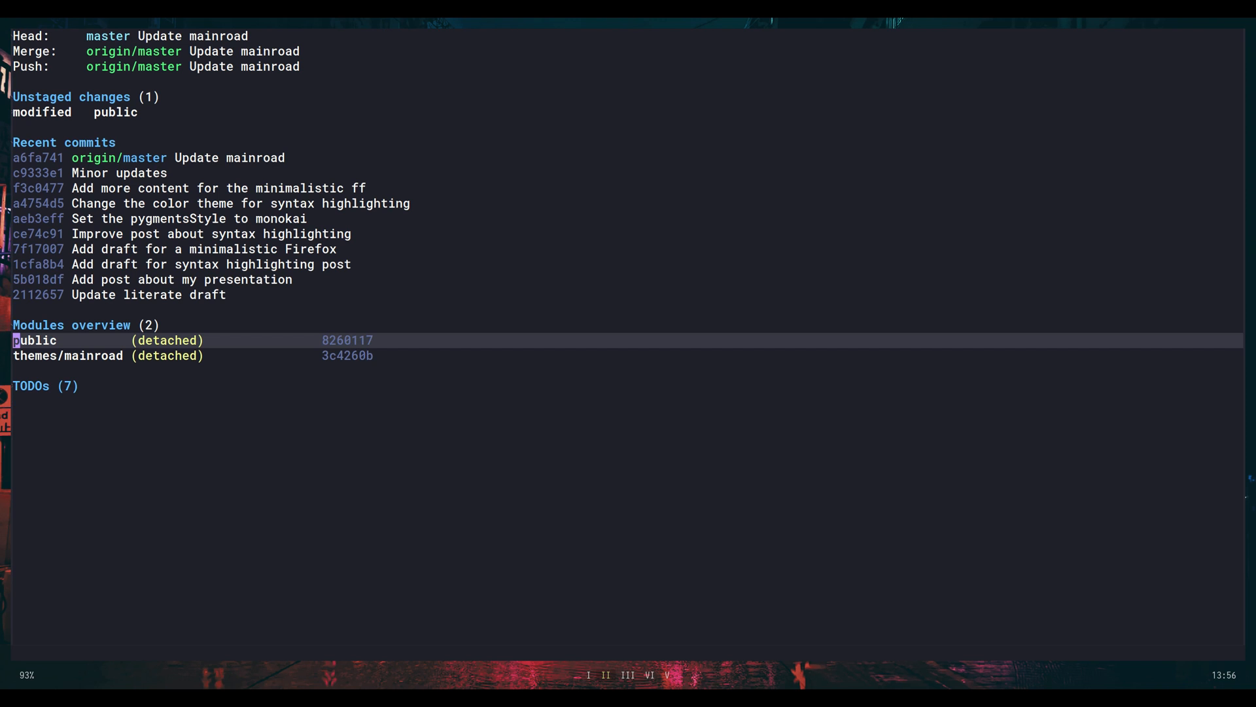
# Enter the public submodule from the modules overview and start a hard magit reset
pyautogui.press('Up')
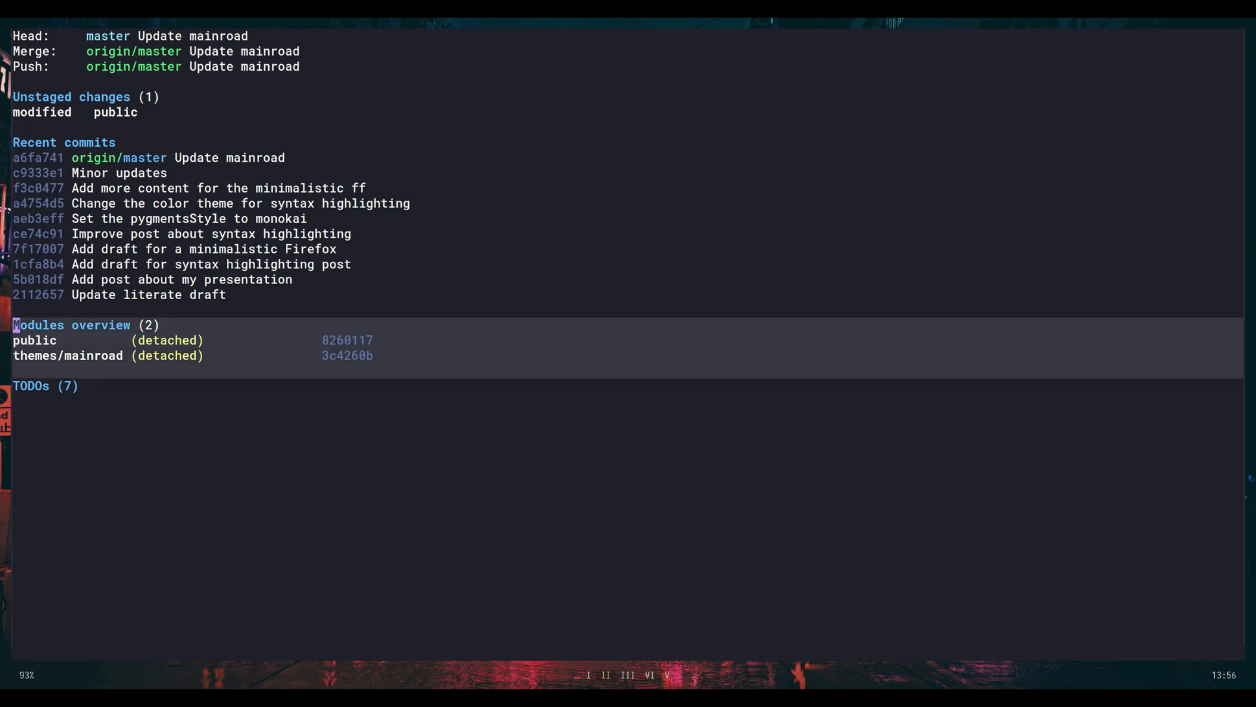
pyautogui.click(68, 113)
pyautogui.write('magit reset')
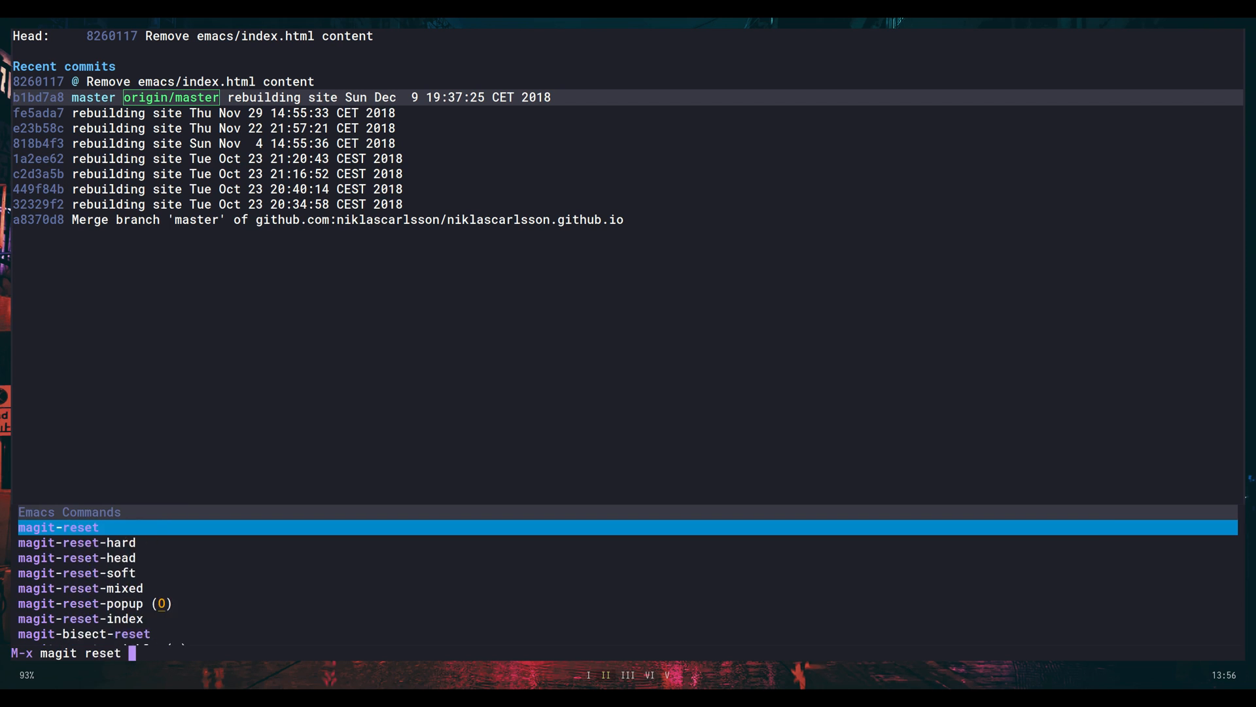
pyautogui.write('-hard')
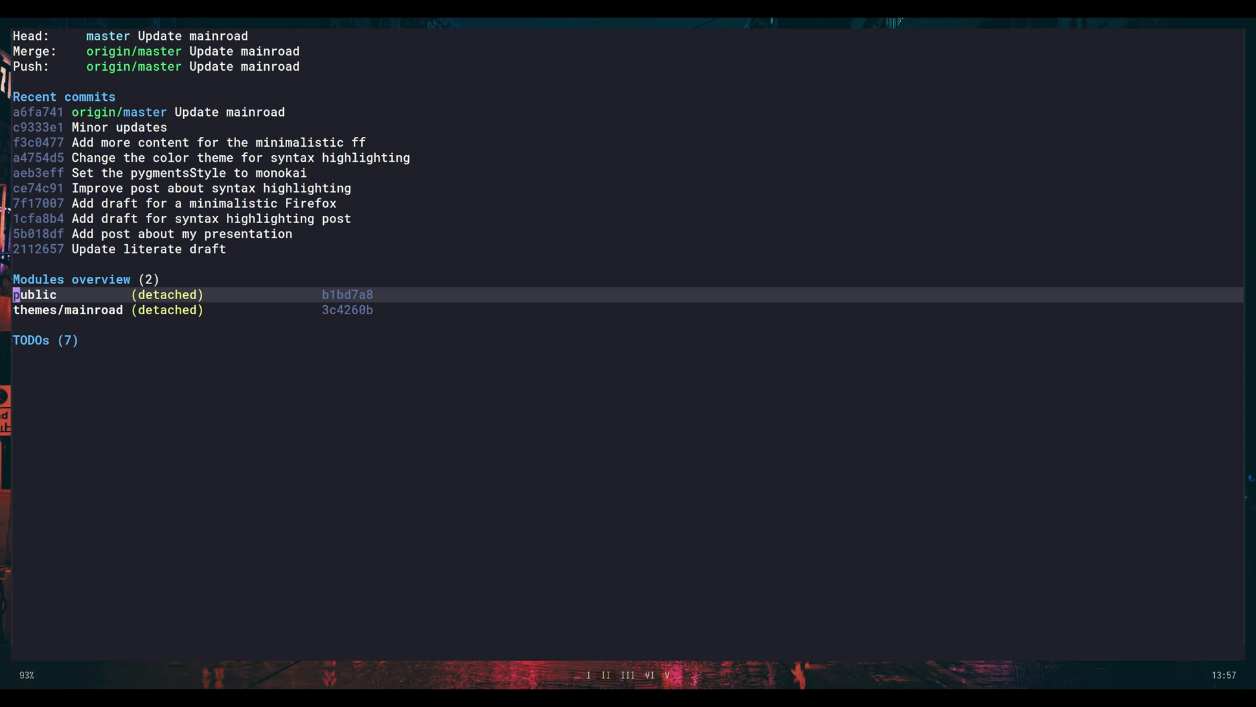
# Move down to the themes/mainroad submodule entry in the blog's Magit status
pyautogui.press('Down')
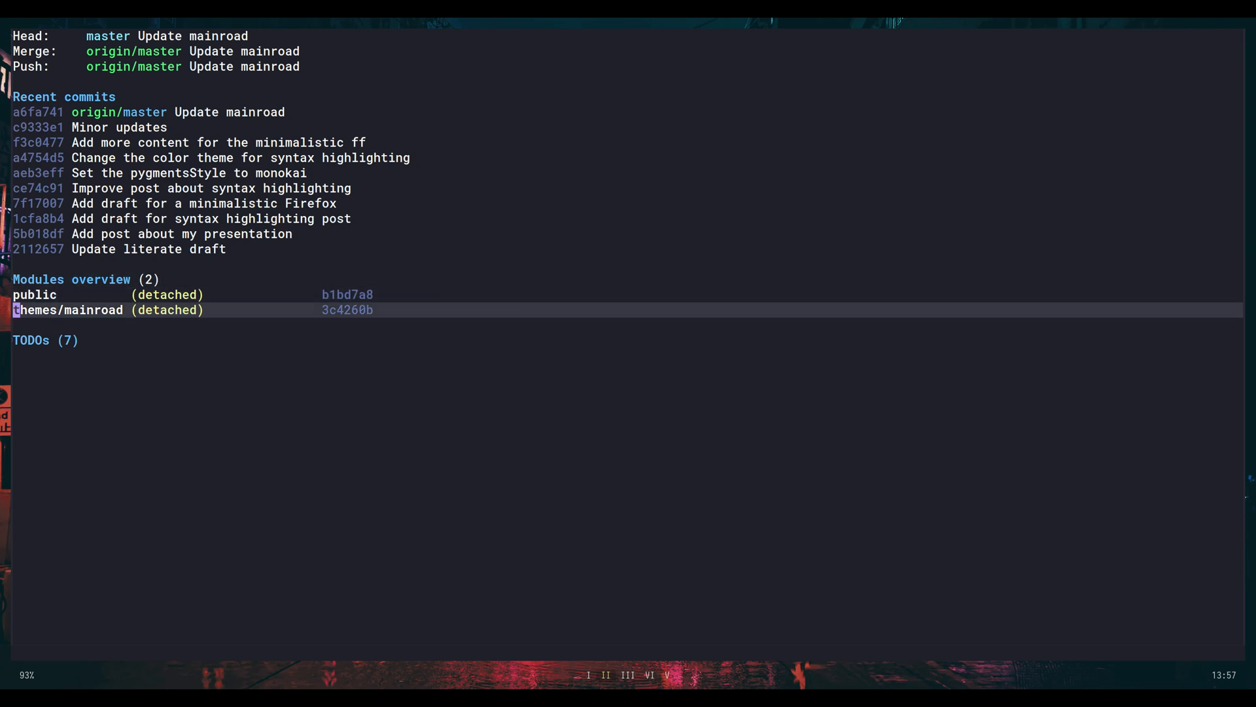